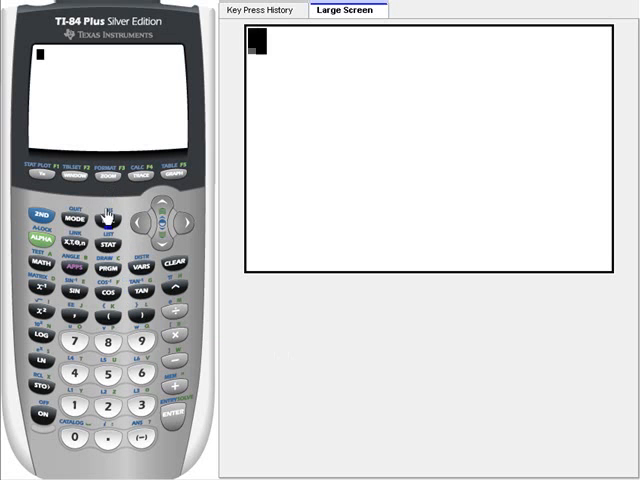
Reach 8:TInterval in the STAT TESTS list
left_click(106, 244)
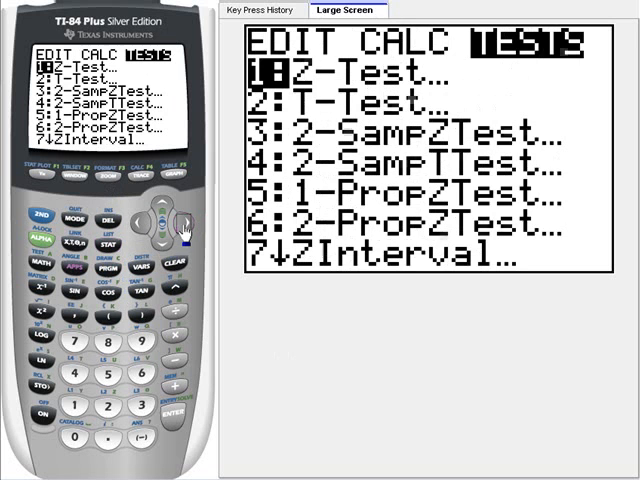
key("Down")
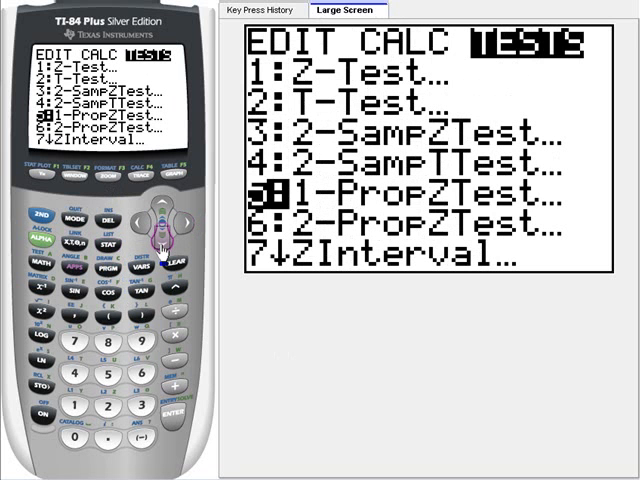
key("down")
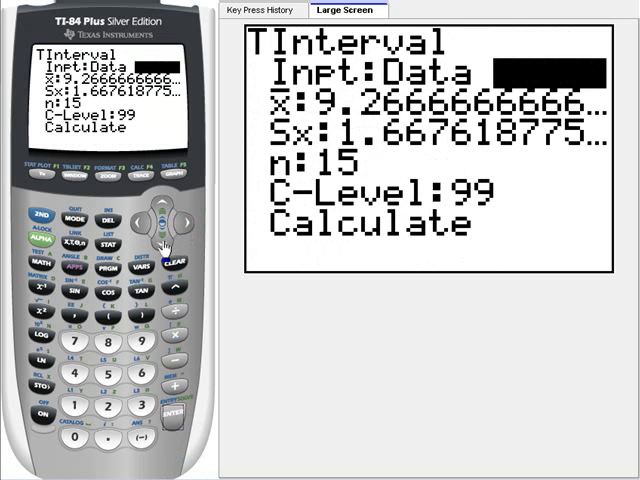
Choose Stats input and enter x̄=80, Sx=13.5, n=4 with C-Level 99
key("right")
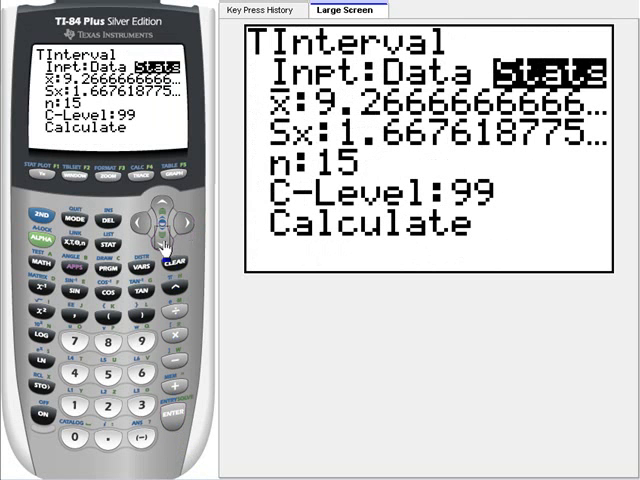
mouse_move(168, 246)
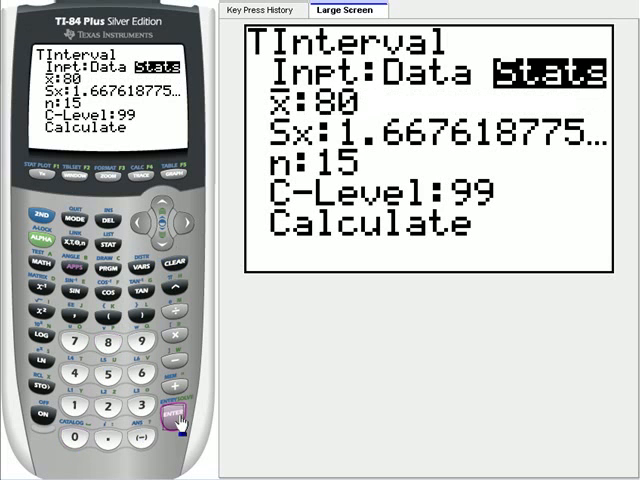
left_click(174, 416)
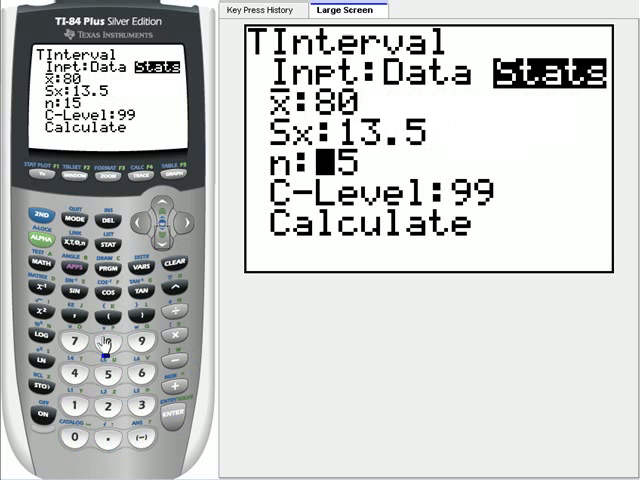
type("4")
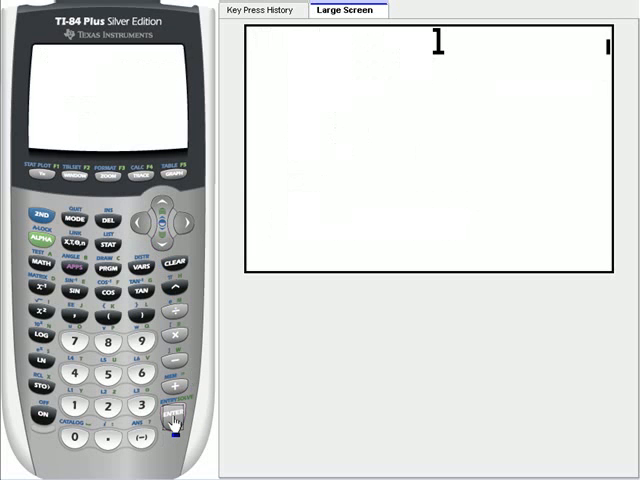
Calculate the TInterval to display (40.574, 119.43)
left_click(172, 404)
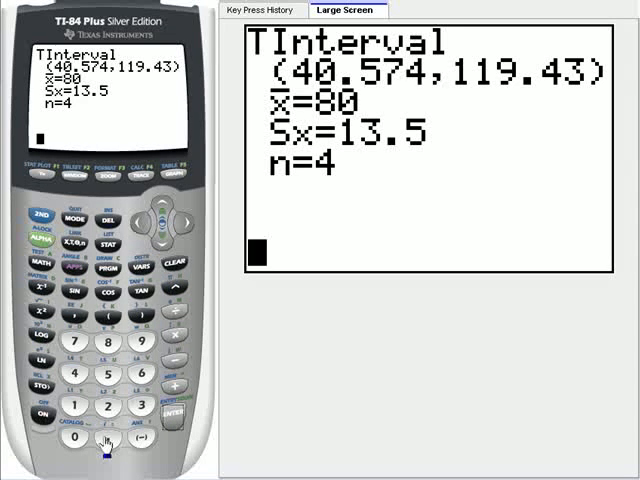
left_click(76, 408)
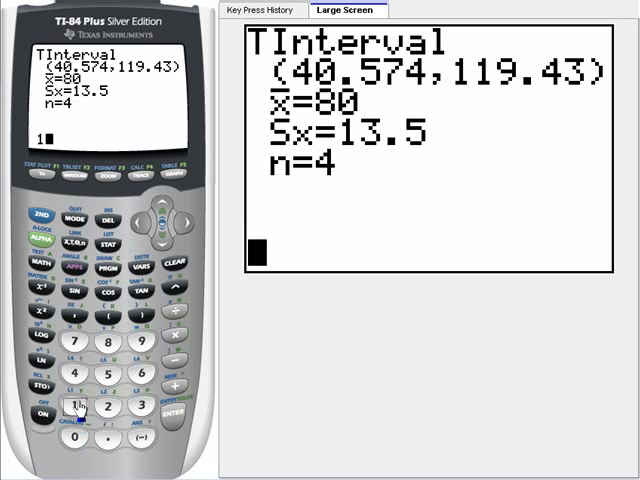